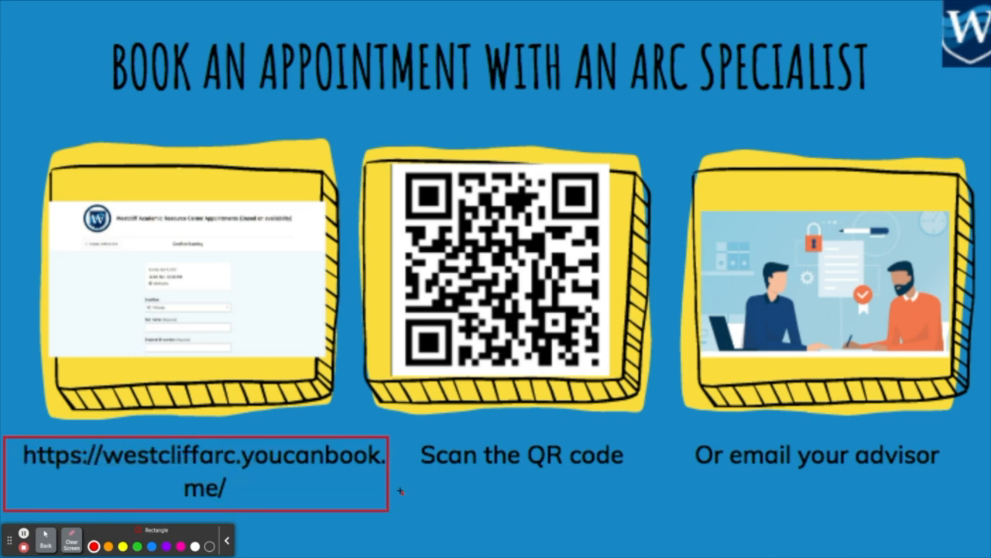
Step: Mark the booking web address on the slide with a rectangle
left_click_drag(396, 442, 648, 502)
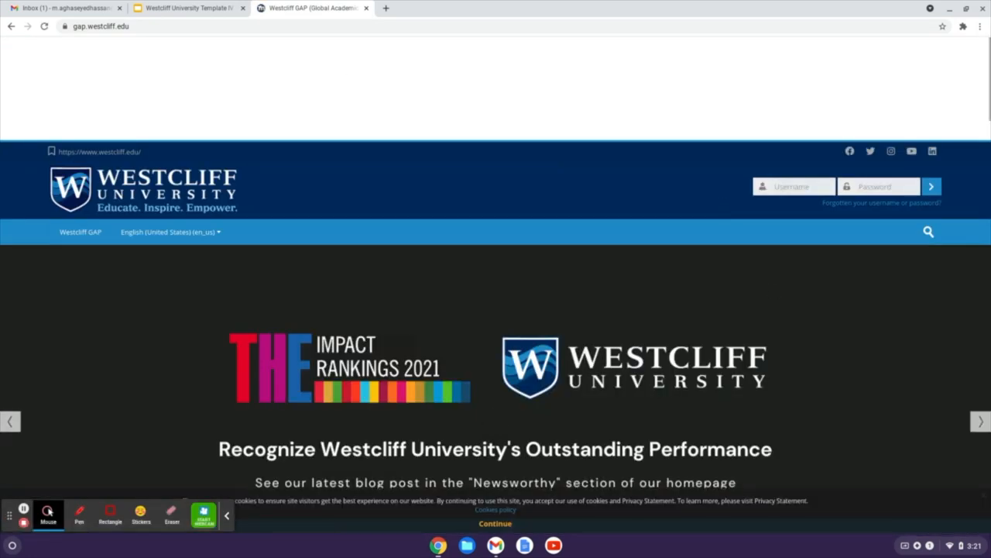
scroll("down", 3)
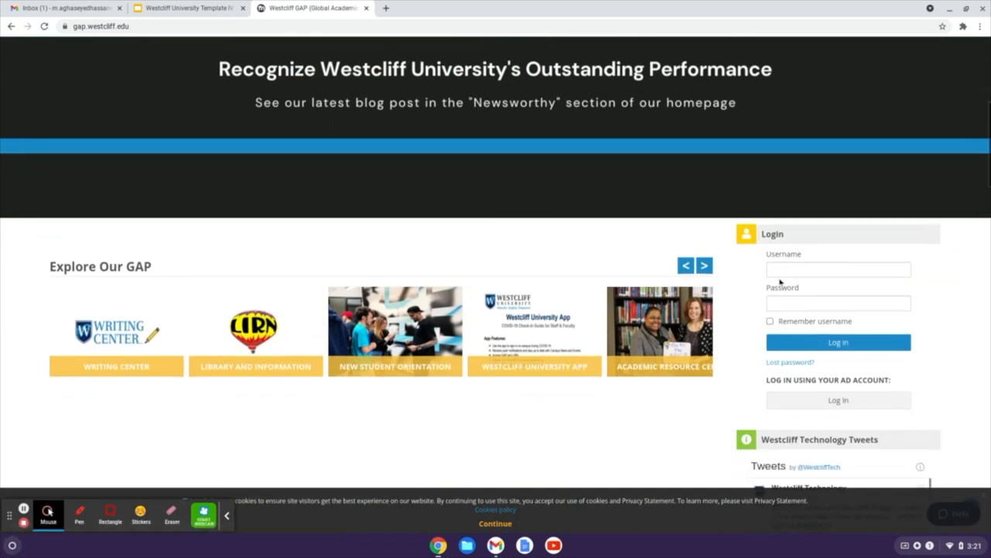
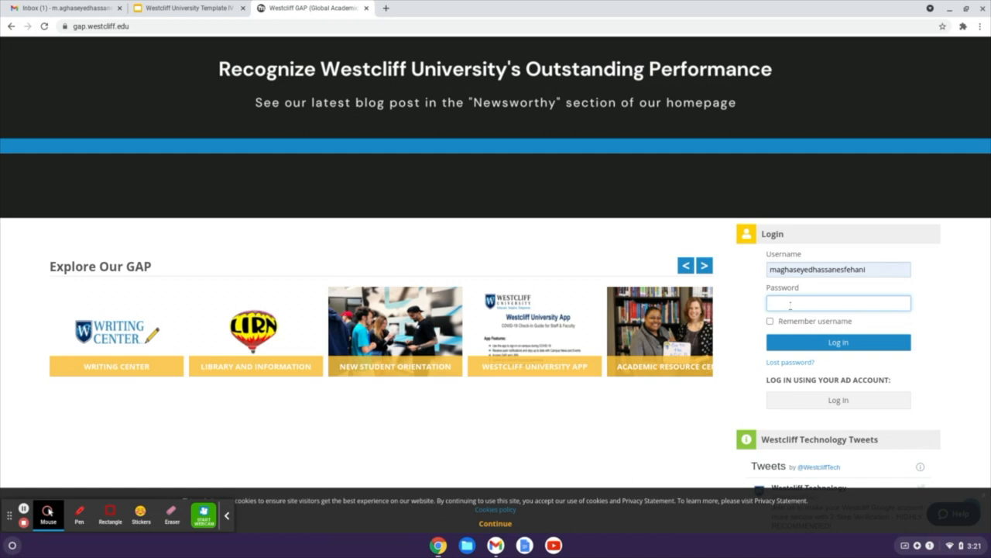
type("password")
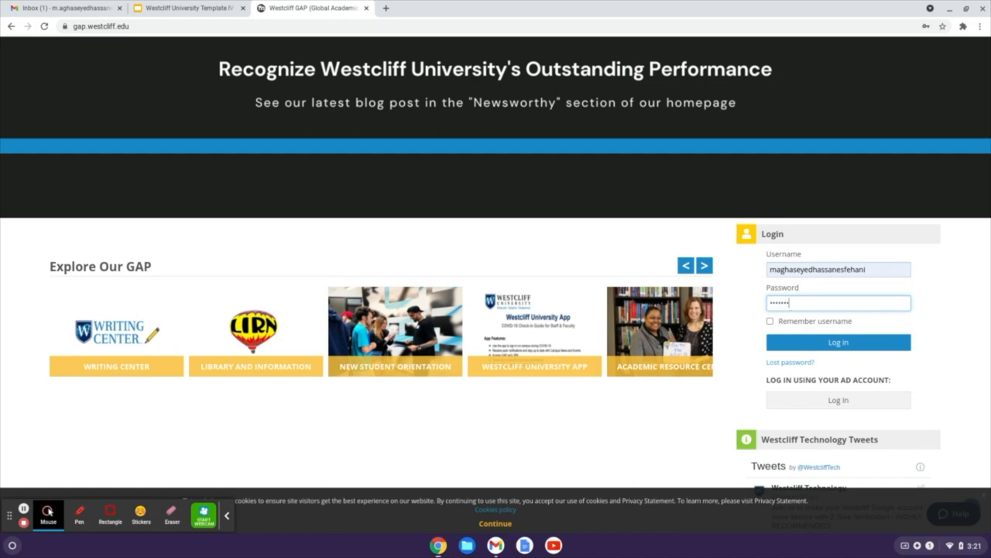
left_click(838, 342)
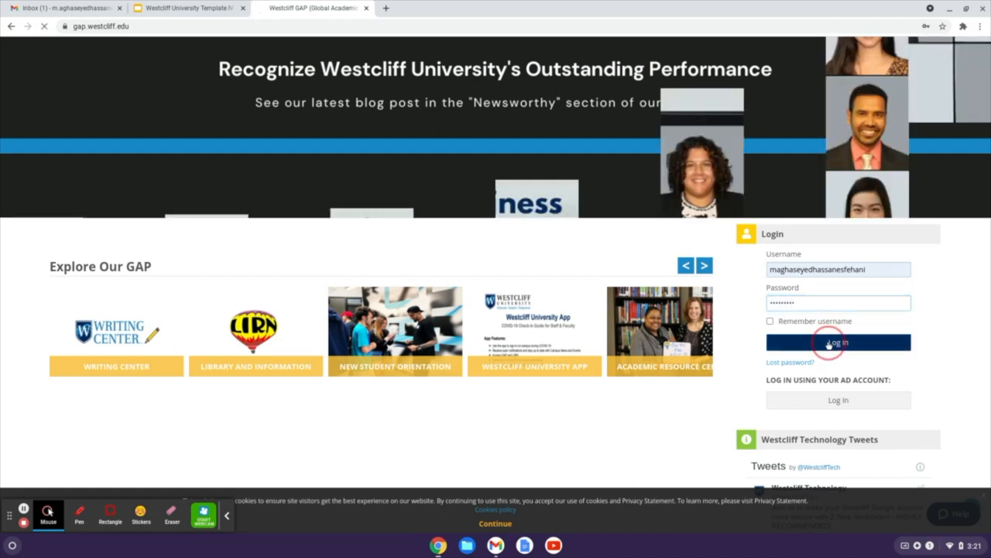
left_click(838, 343)
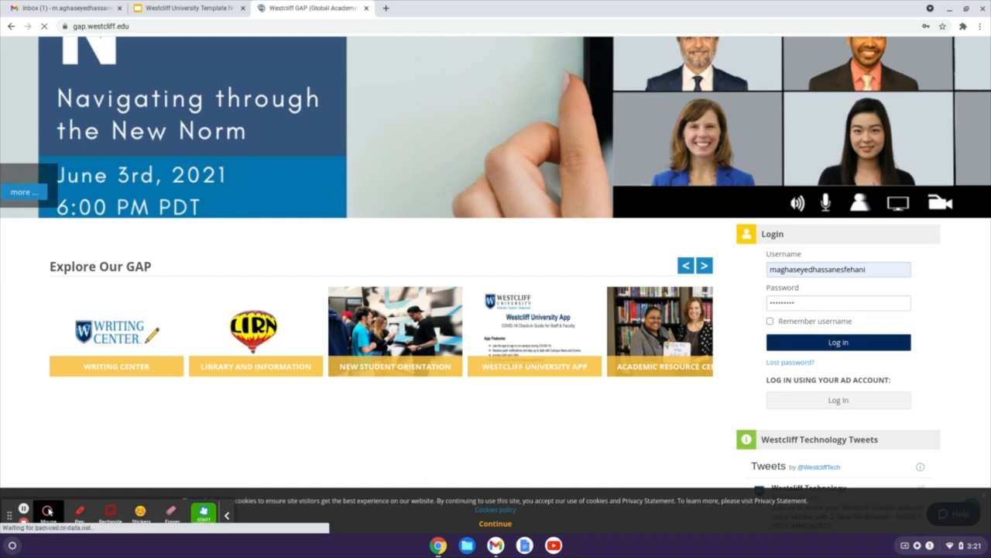
left_click(837, 343)
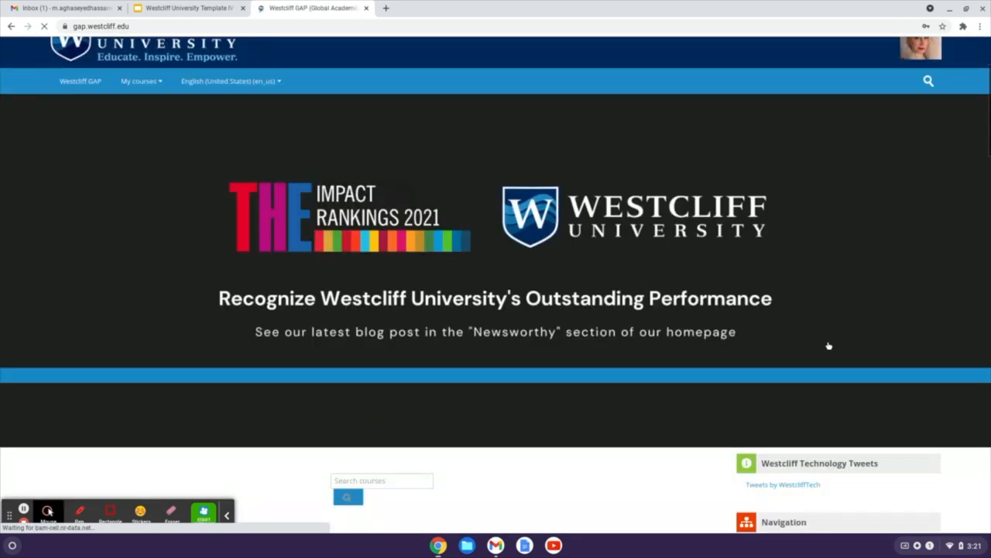
Step: Go to the ARC YouCanBook.me booking link under On-Campus Link and Hours
scroll("down", 3)
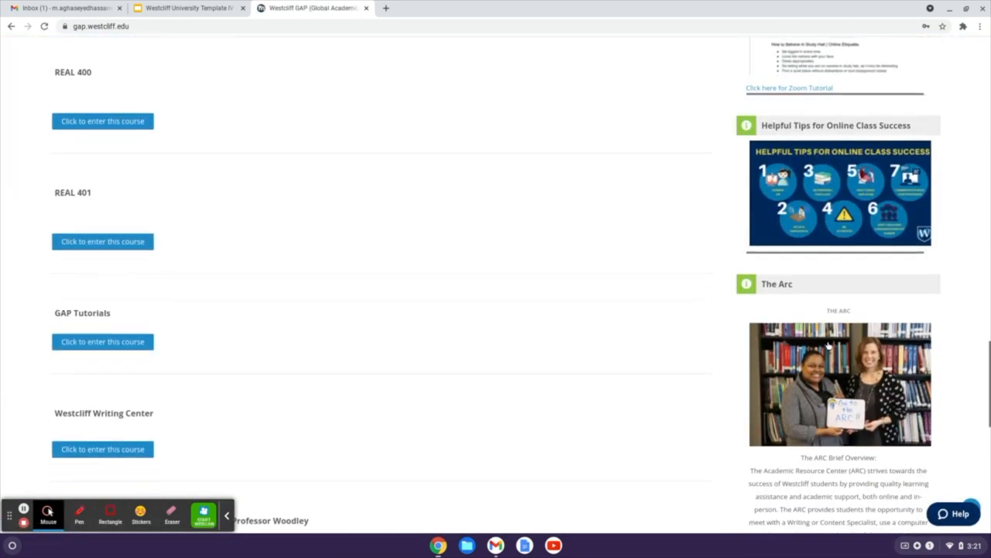
scroll("down", 3)
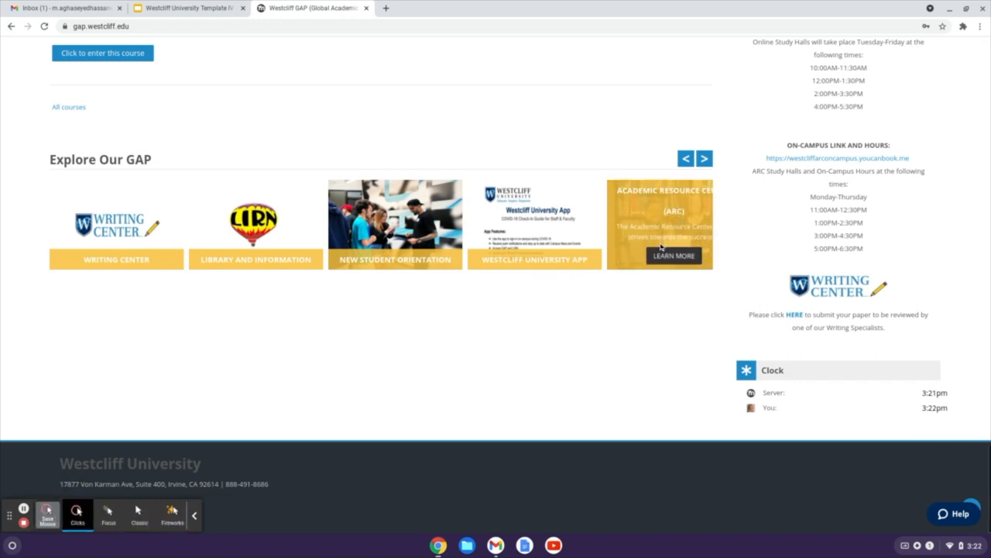
left_click(673, 256)
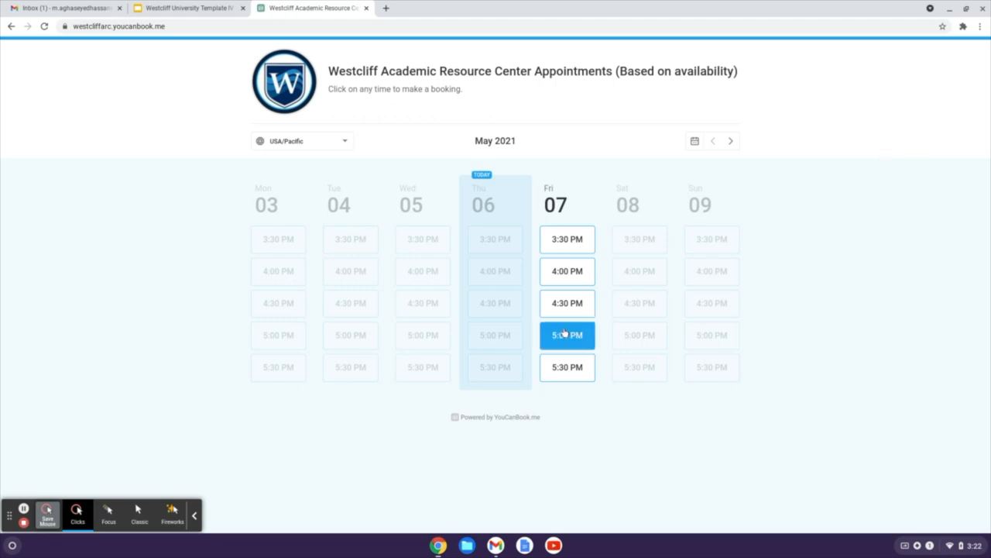
Step: Choose the Friday, May 7, 4:00–4:30 PM slot and reach the team member checklist
left_click(567, 271)
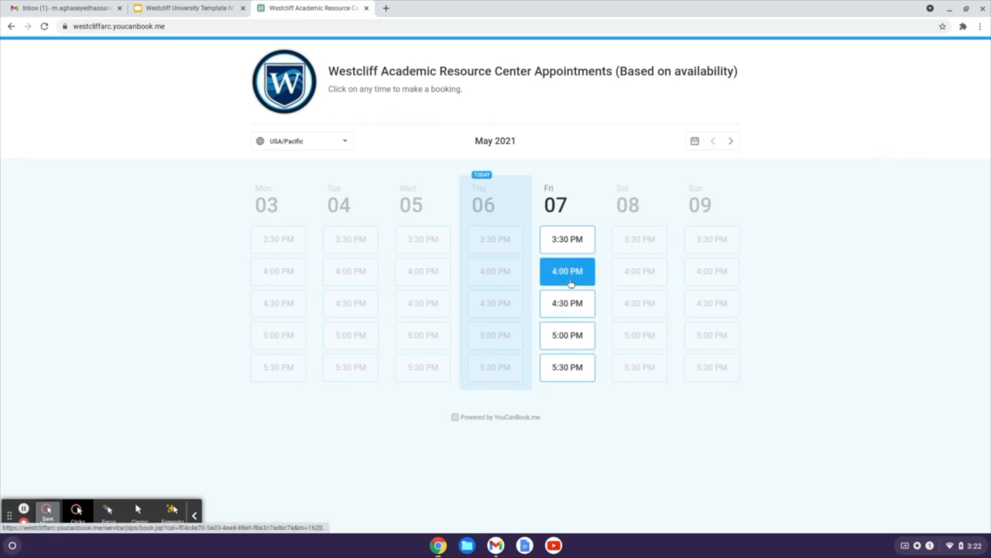
left_click(566, 271)
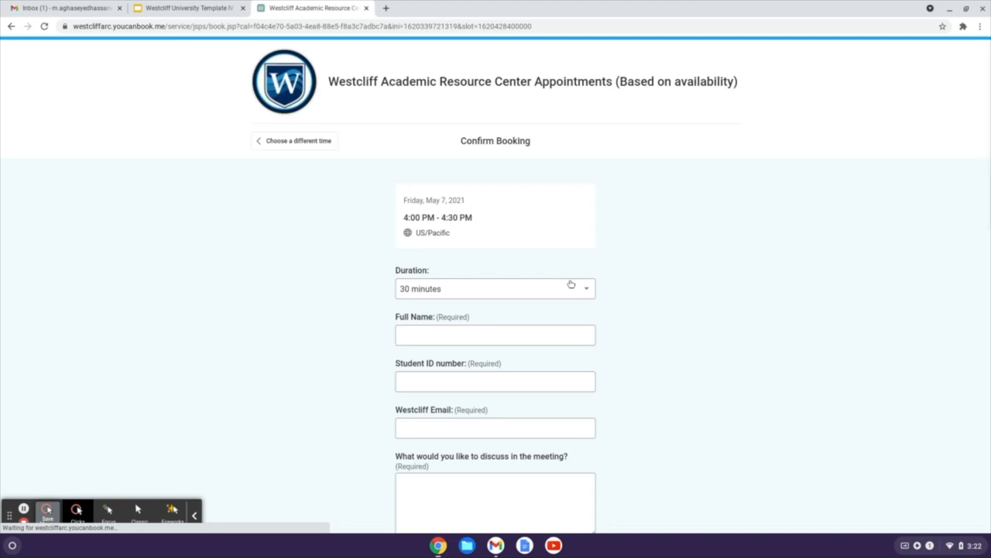
scroll("down", 3)
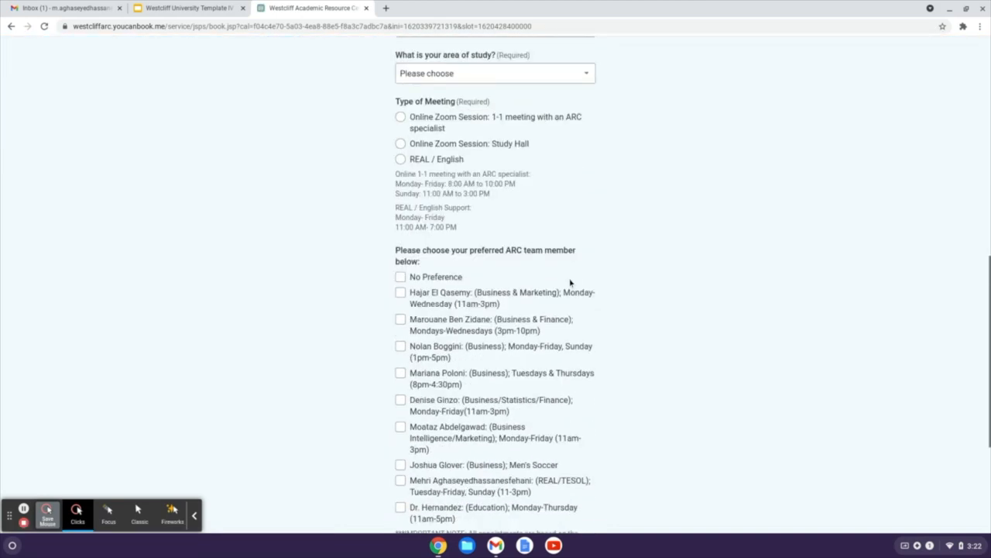
scroll("down", 3)
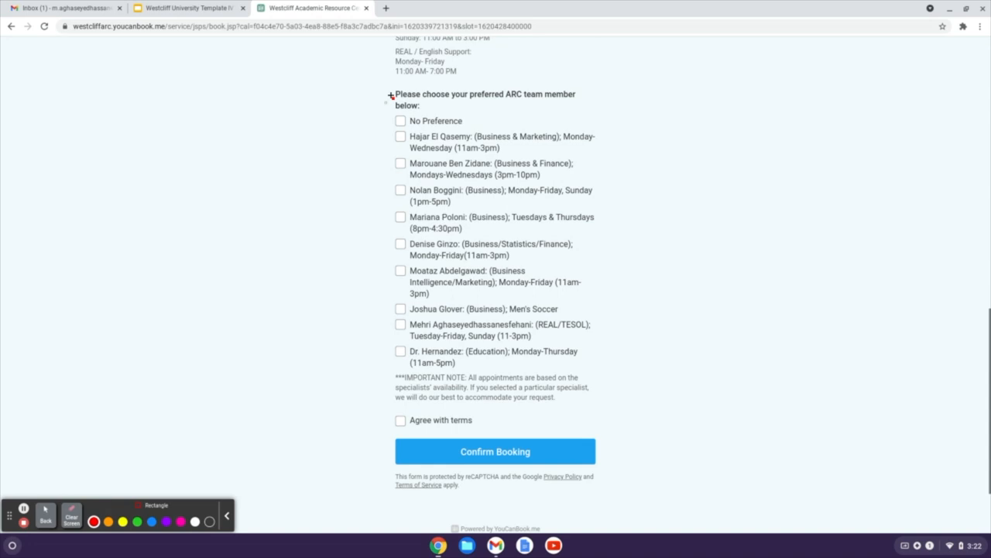
left_click_drag(390, 96, 616, 406)
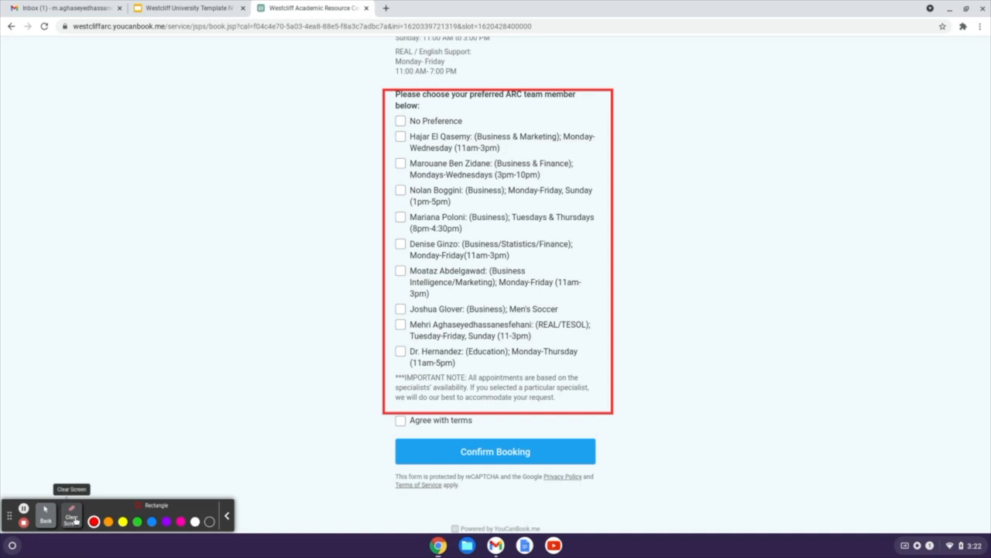
left_click(71, 515)
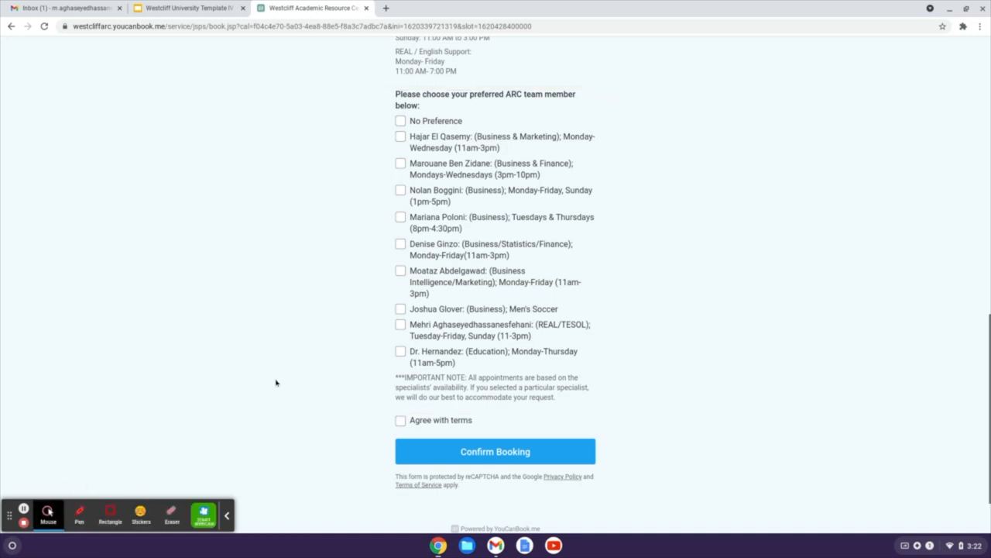
left_click(399, 270)
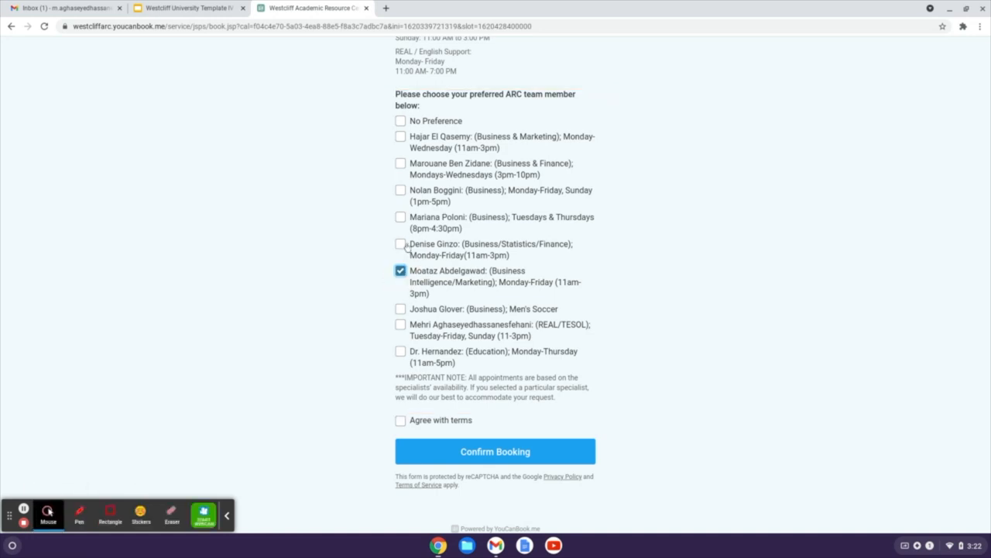
left_click(400, 244)
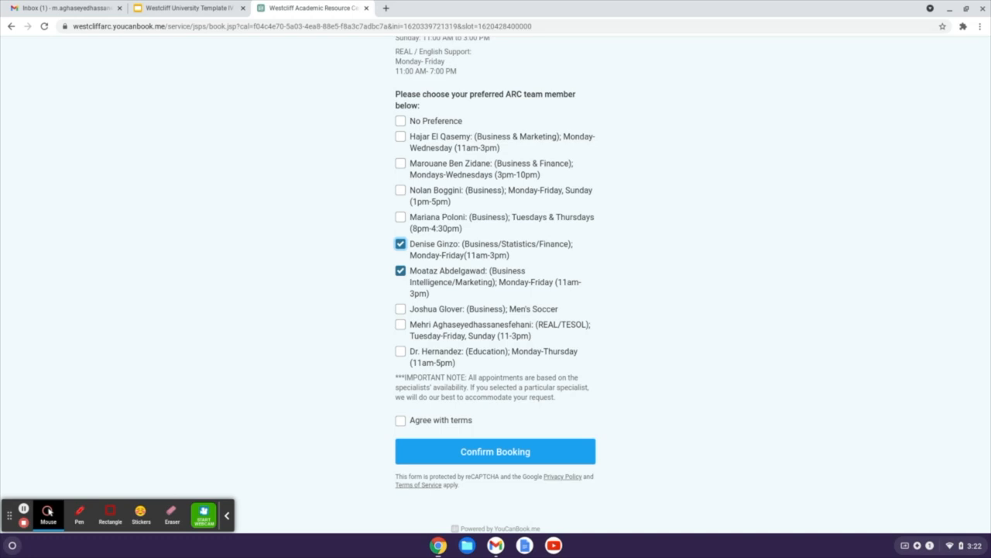
mouse_move(87, 486)
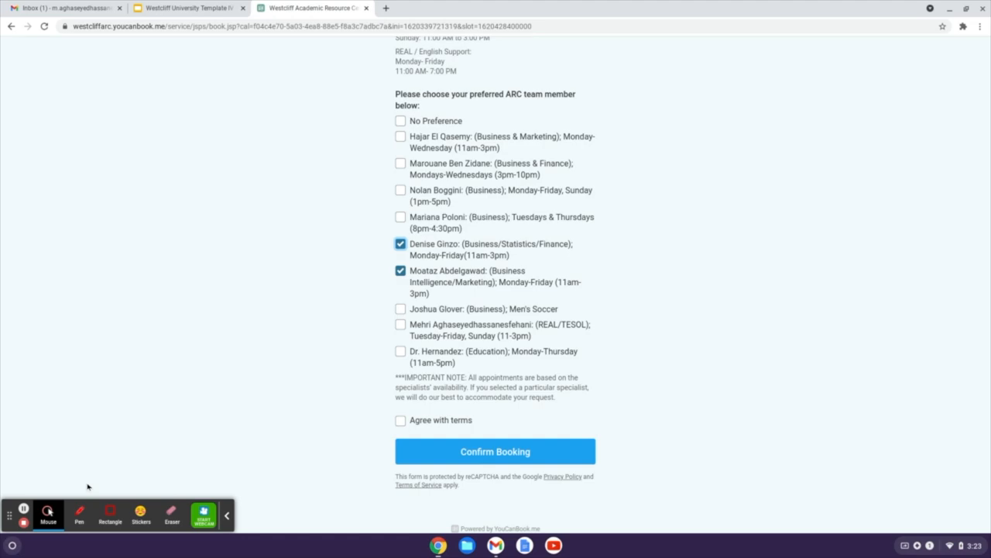